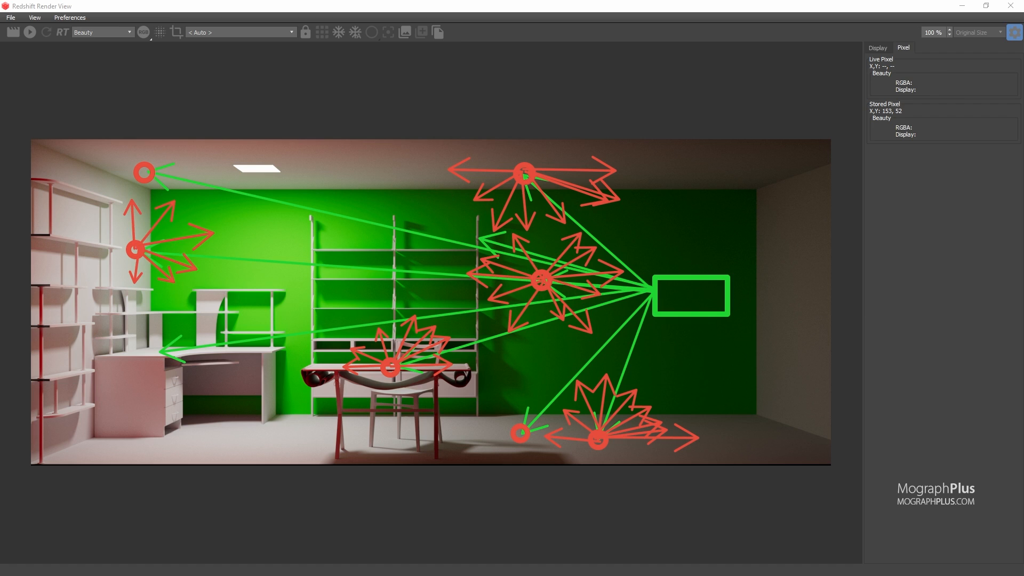
mouse_move(662, 302)
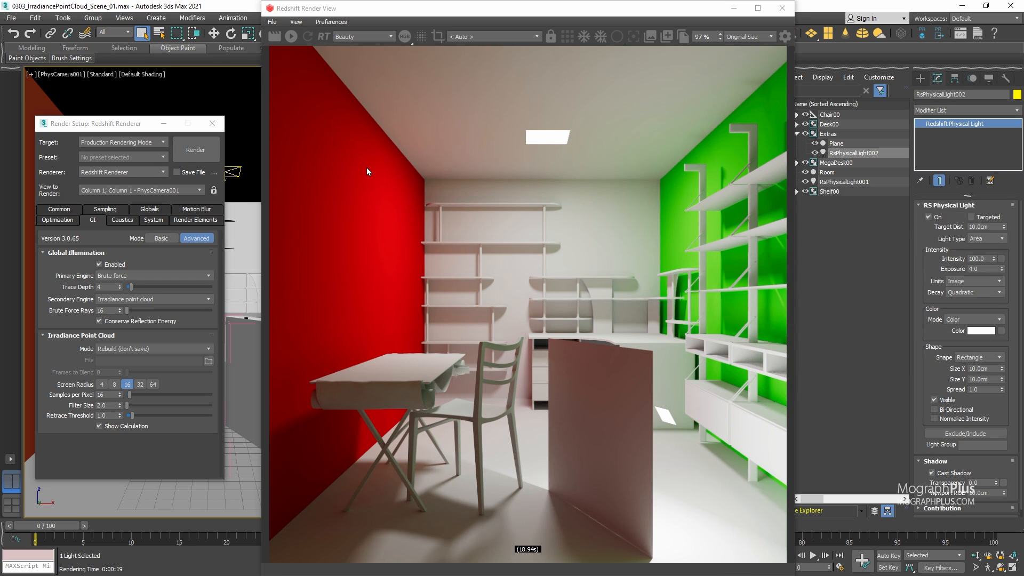
mouse_move(523, 328)
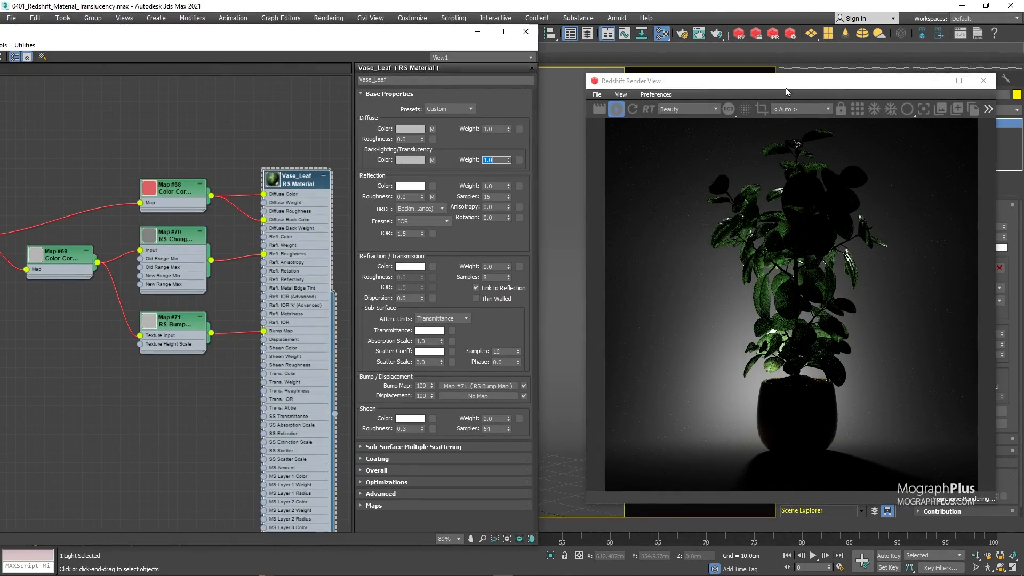
Enter 0.2 for a leaf or glass material parameter in the Slate Material Editor.
right_click(261, 176)
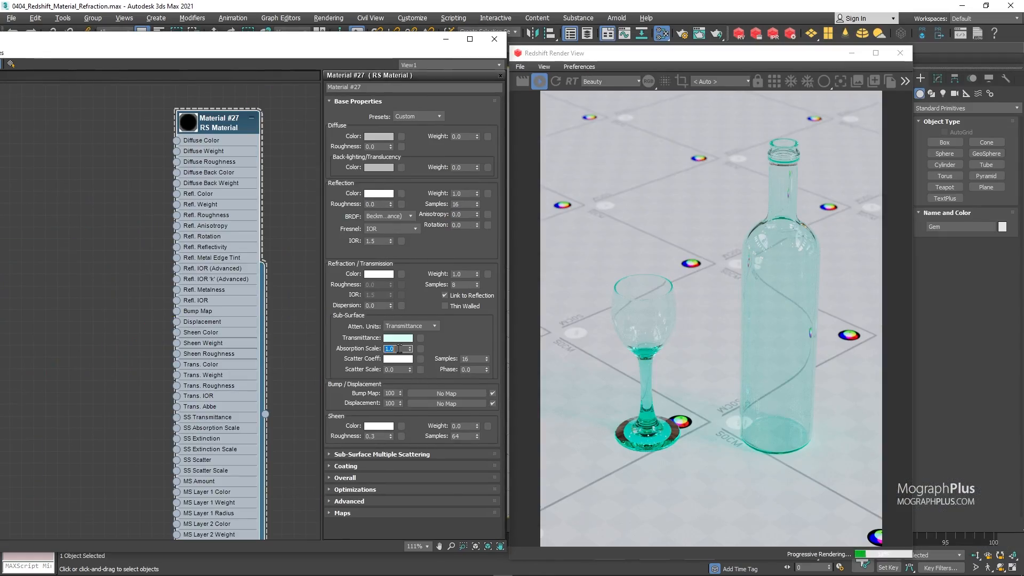
text(0.2)
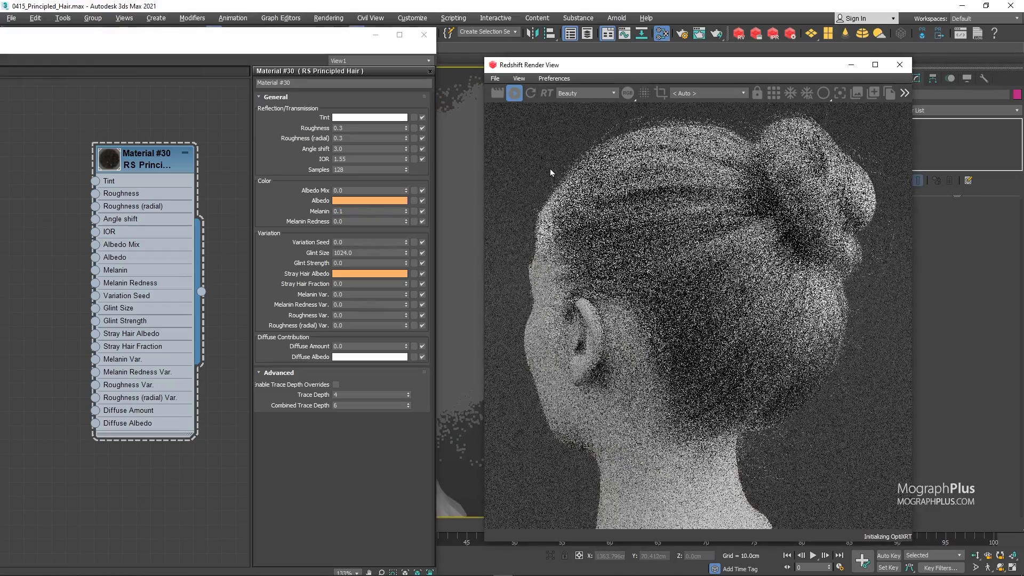
Set the RS Principled Hair roughness value to 0.3.
text(0.3)
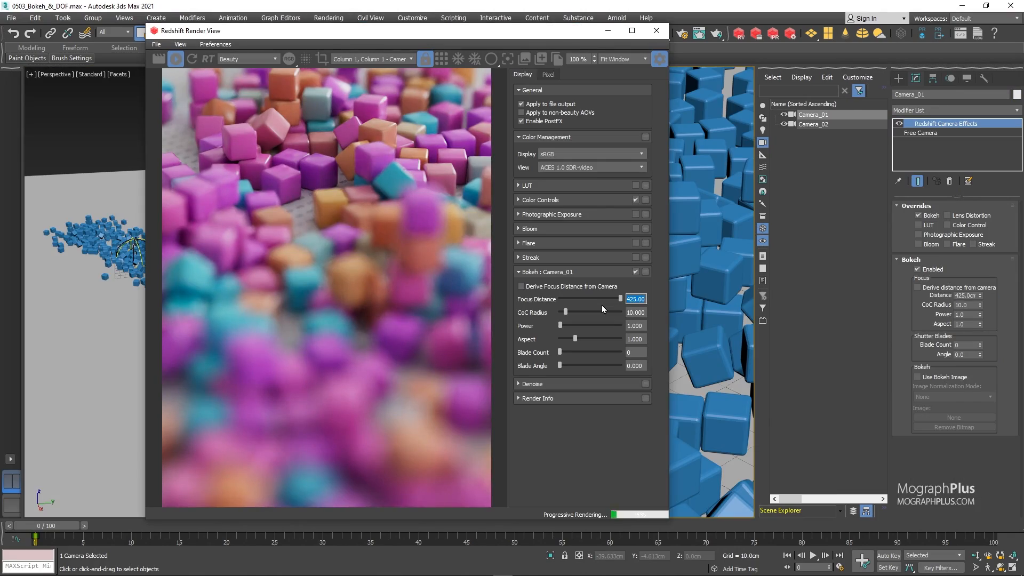
Drag a Camera_01 bokeh slider to change the cubes' depth-of-field blur.
drag(619, 296, 619, 308)
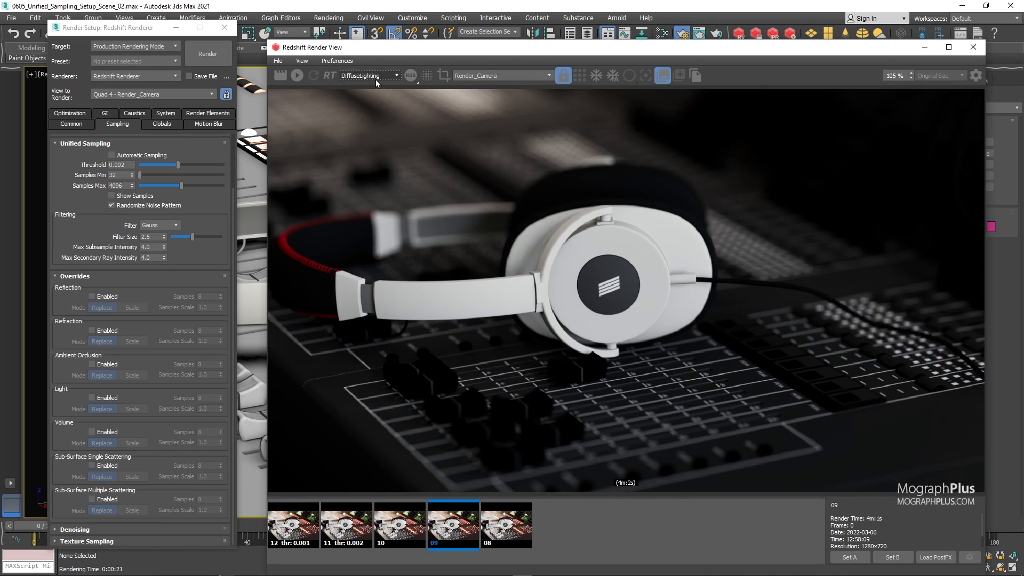
Choose a render pass in Render View and compare the sampling snapshots.
click(370, 75)
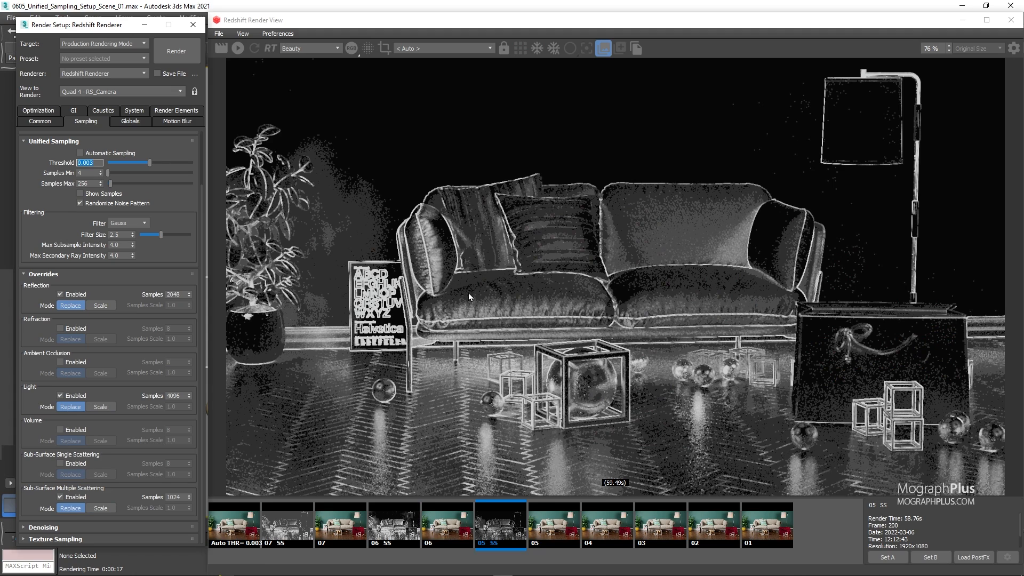
click(446, 526)
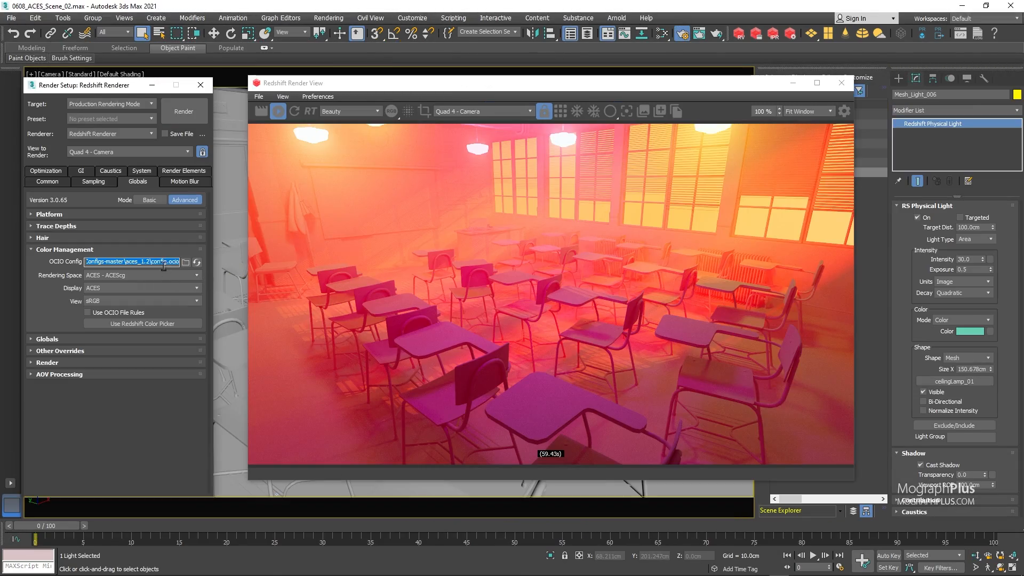
Cycle the classroom render's output view transform through several entries, including Raw.
click(142, 300)
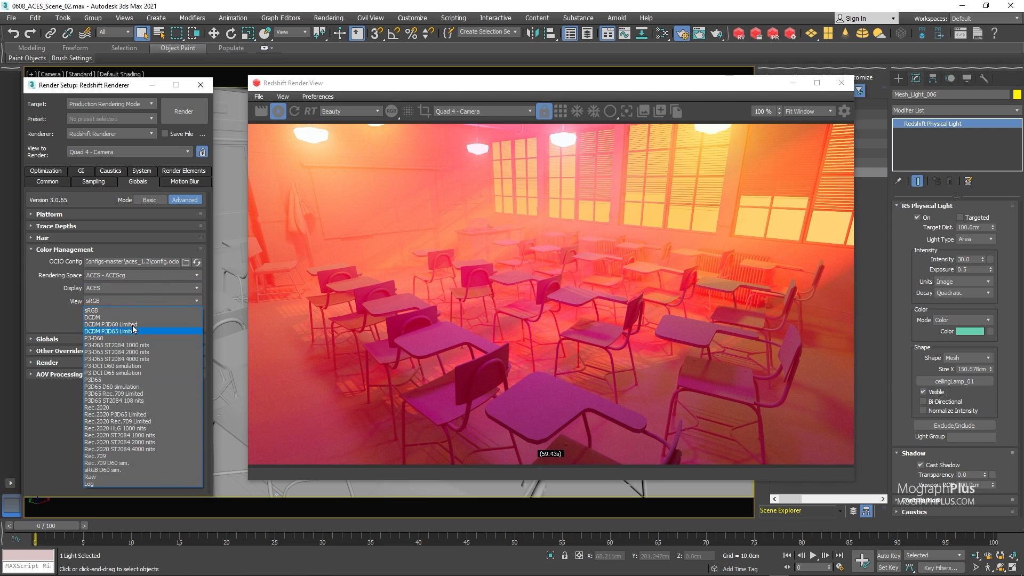
click(90, 484)
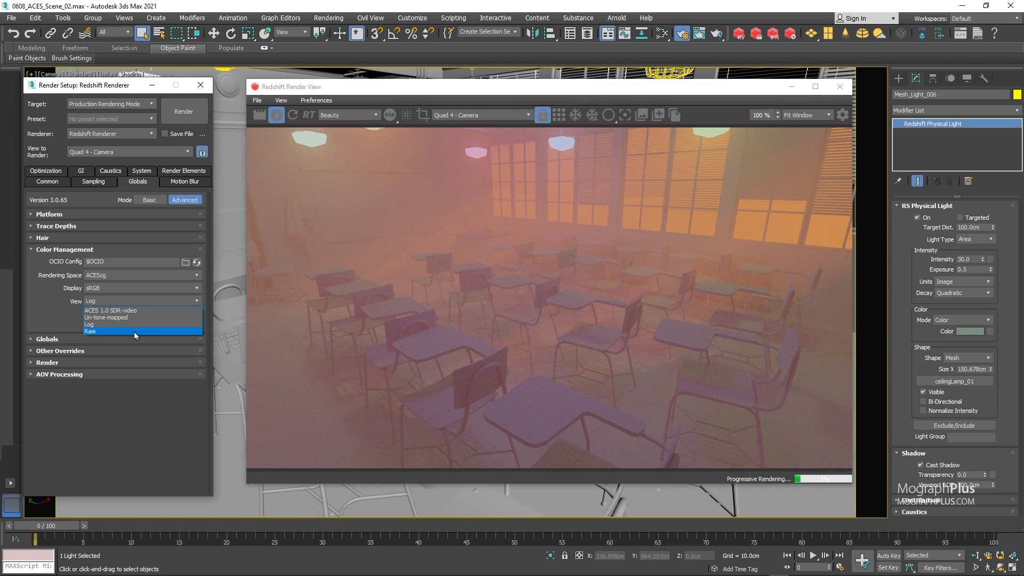
click(91, 332)
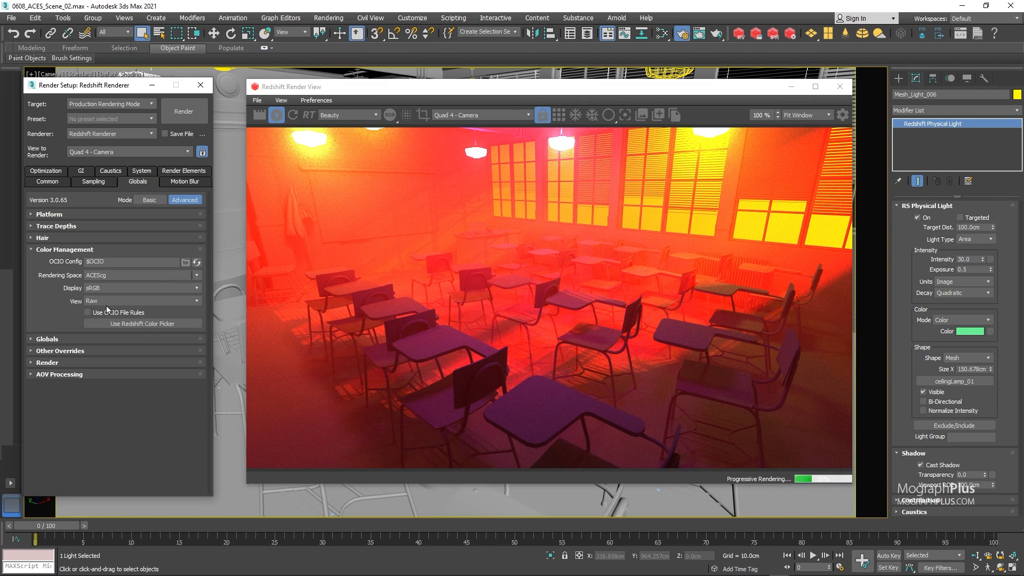
click(141, 300)
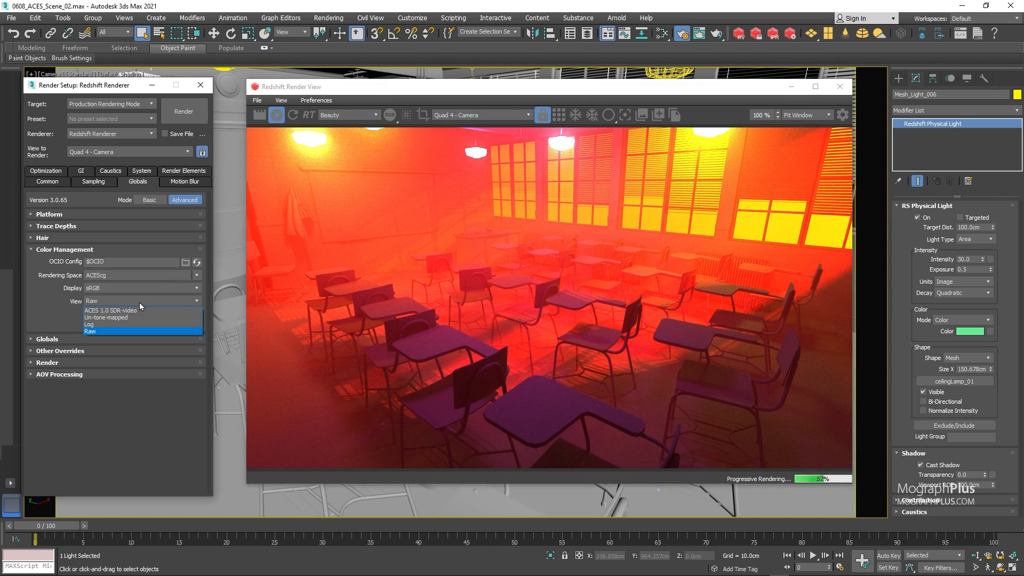
click(111, 309)
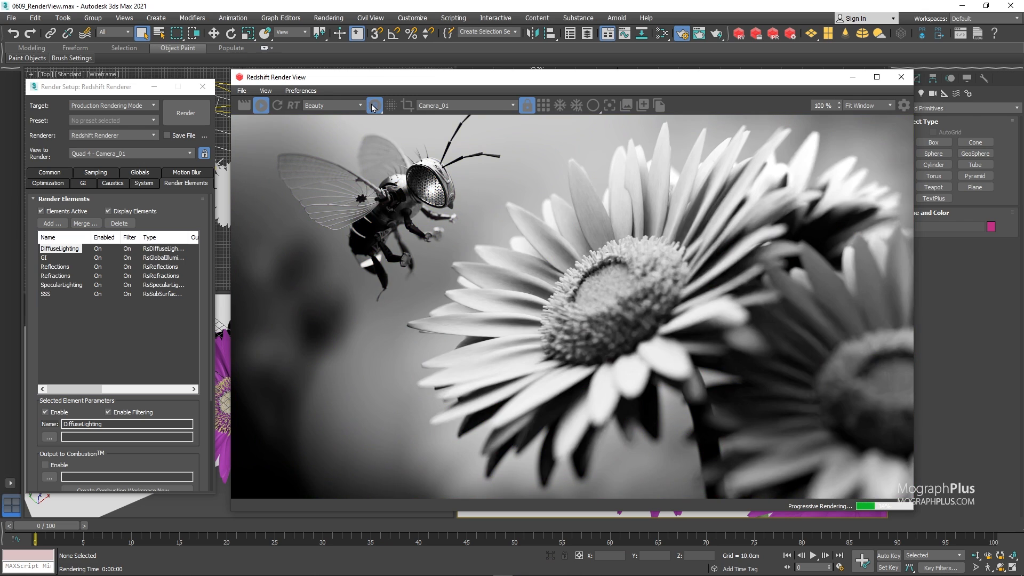
Switch the sofa render's Render View AOV display to the SpecularLighting pass.
click(375, 105)
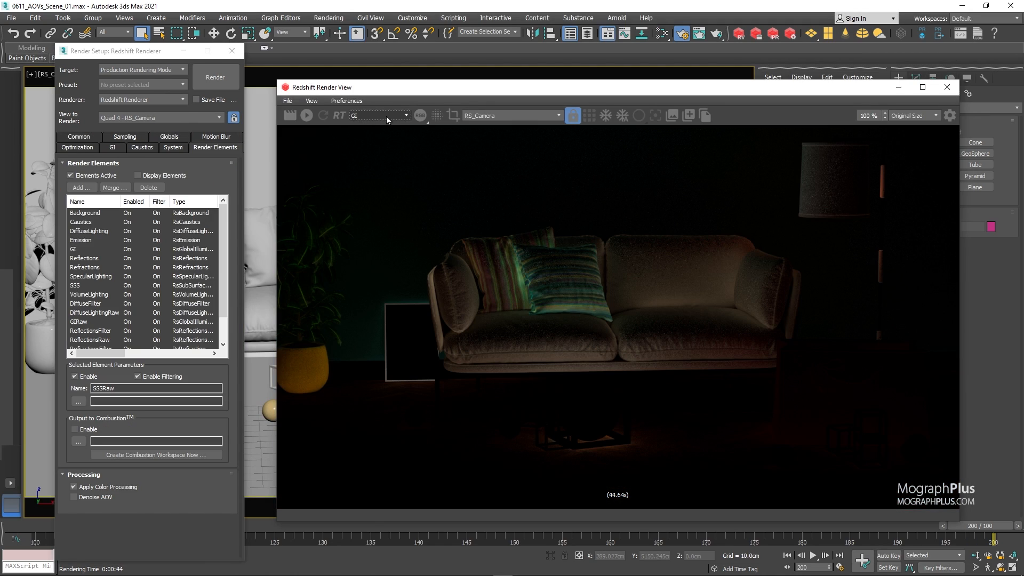
click(379, 115)
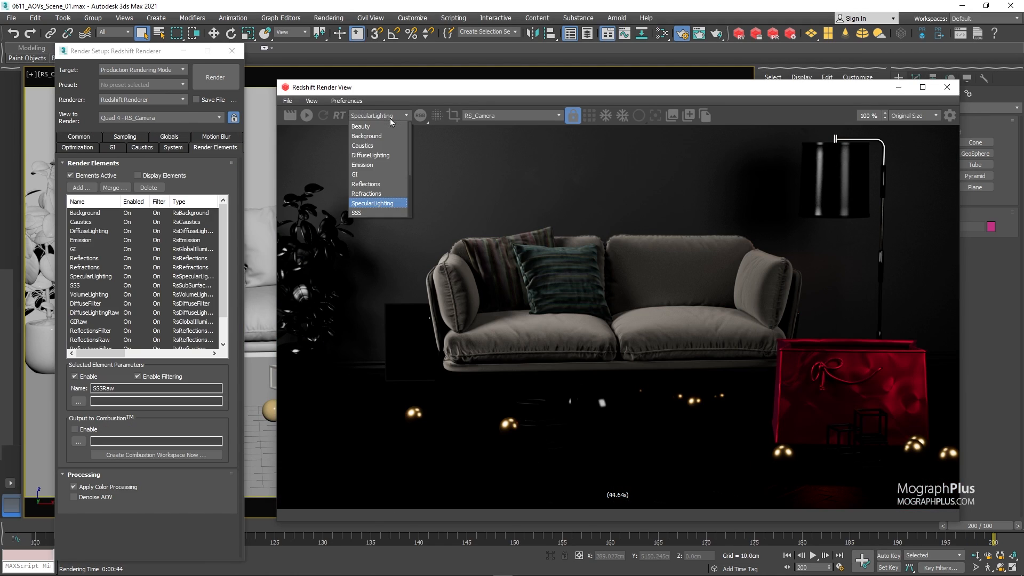
click(367, 194)
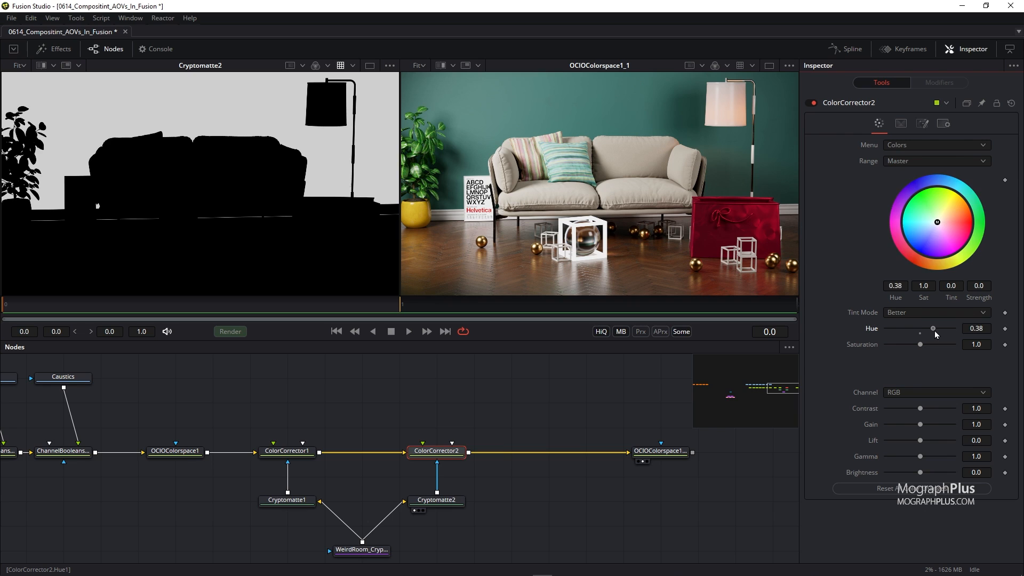
Shift ColorCorrector2's hue and pick ColorCorrector3's mask channel from the PuzzleMatte.
drag(933, 328, 908, 328)
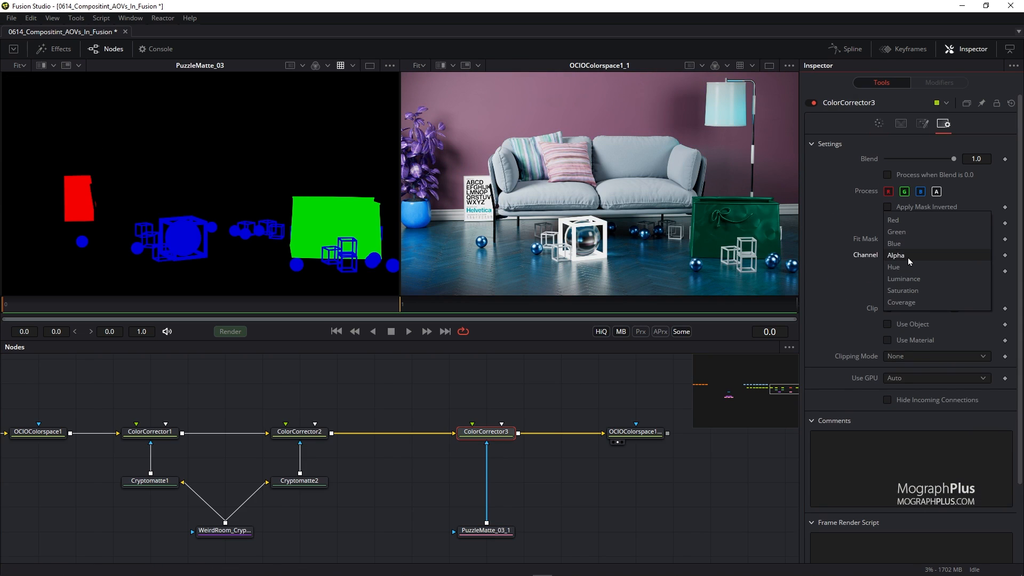
click(897, 255)
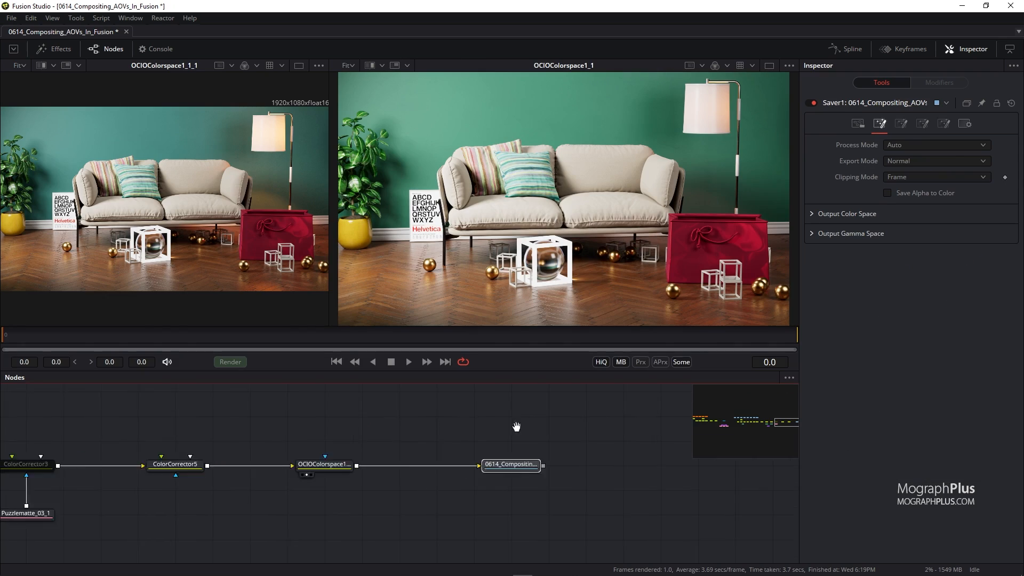
scroll(down, 3)
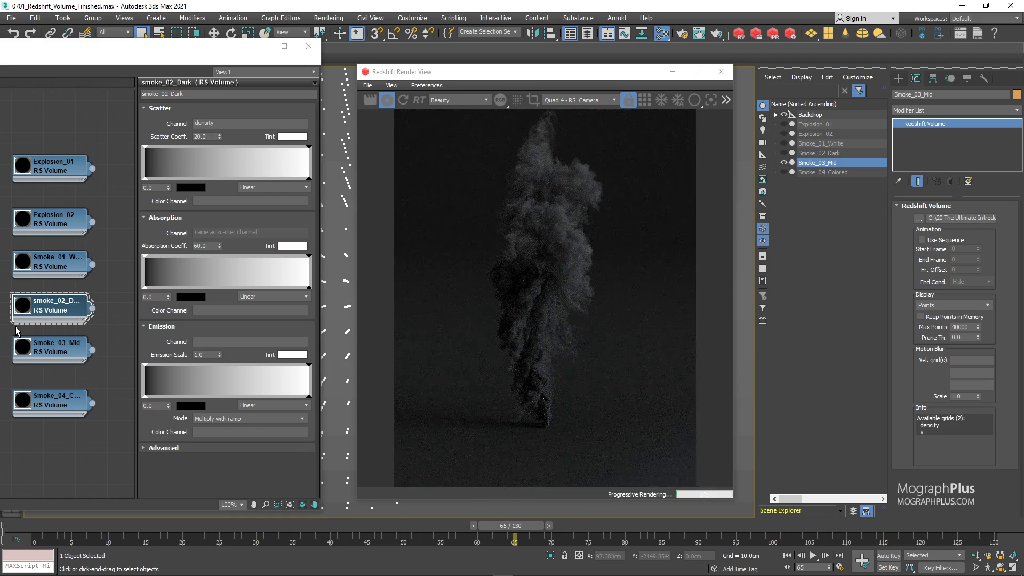
Select another RS Volume material and scrub the explosion animation to a later frame.
click(50, 402)
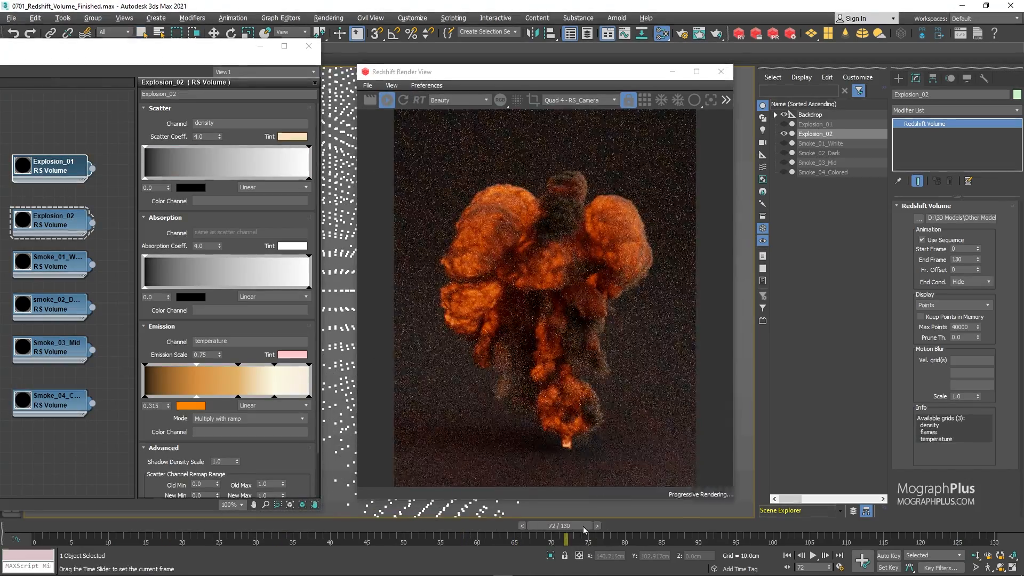
drag(565, 536, 843, 526)
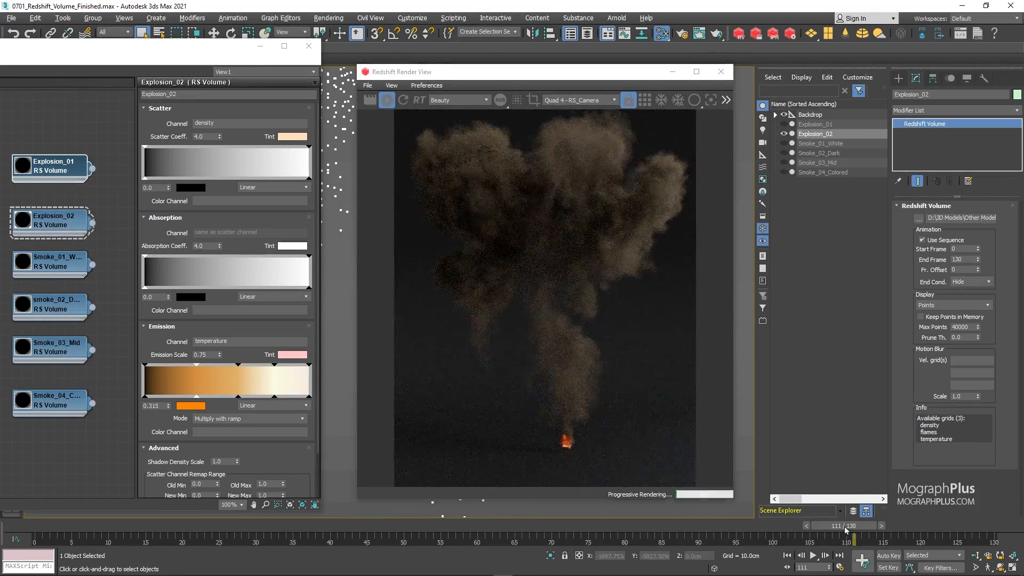